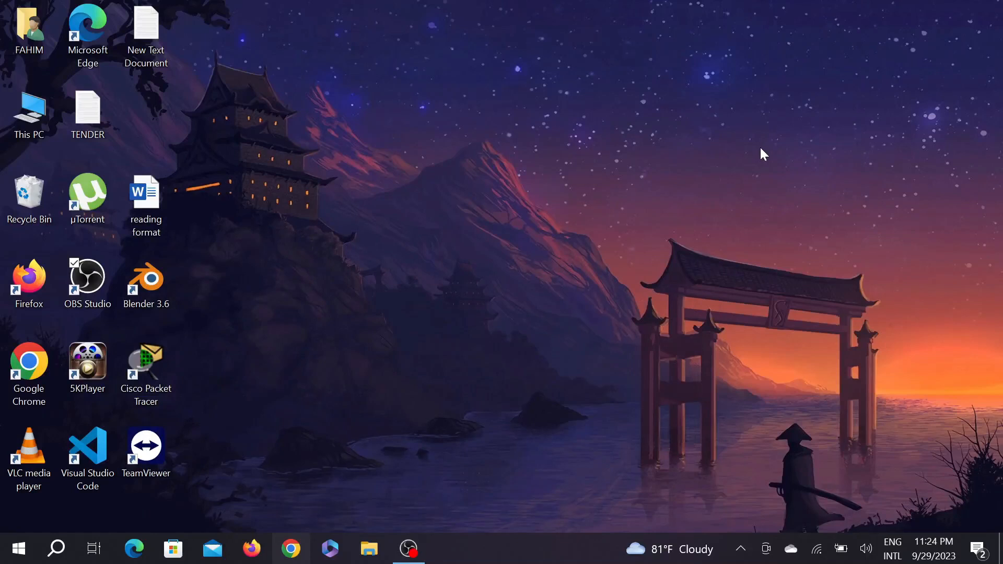
mouse_move(752, 153)
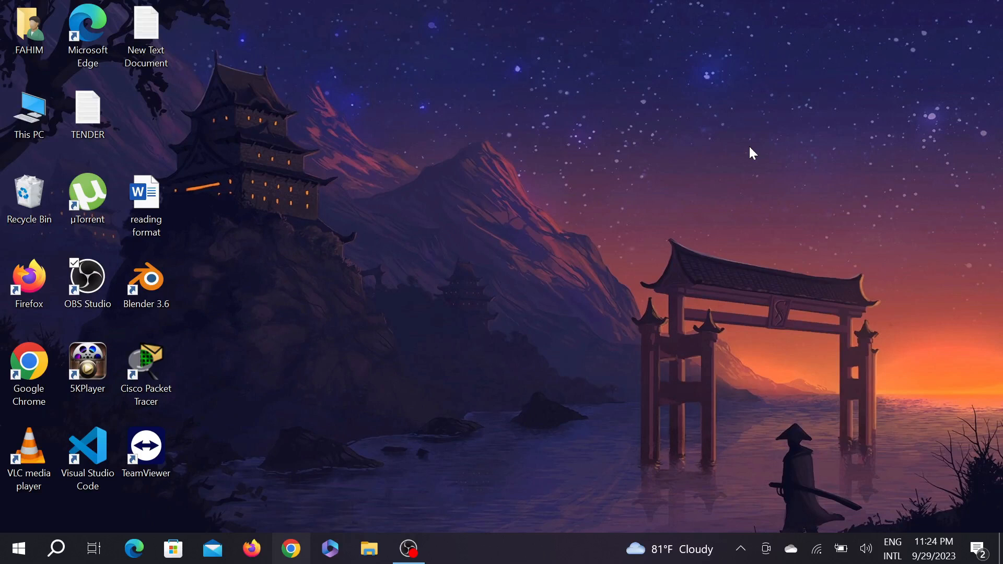
mouse_move(724, 167)
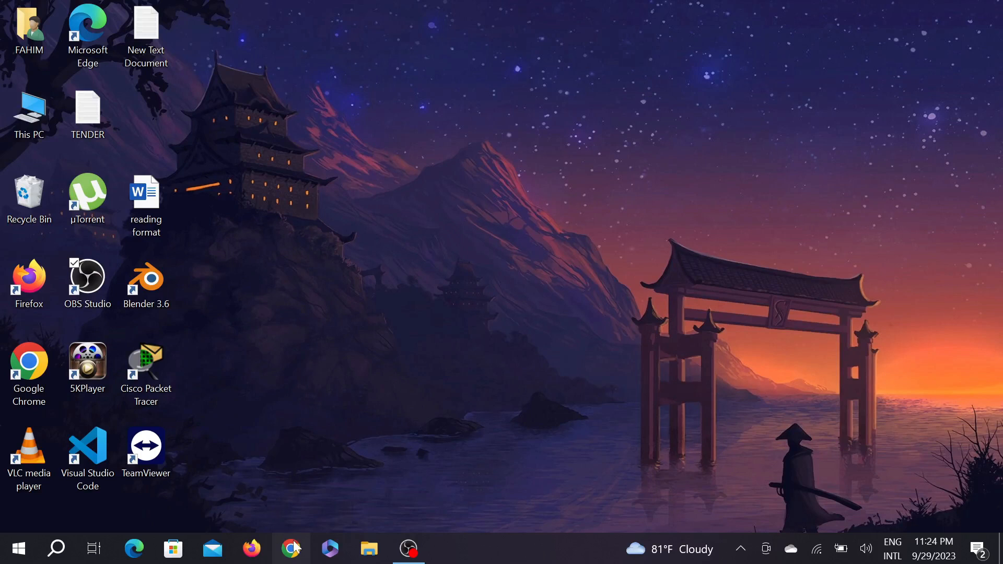
Step: Open Chrome and search Google for 'microsoft teams'
click(291, 548)
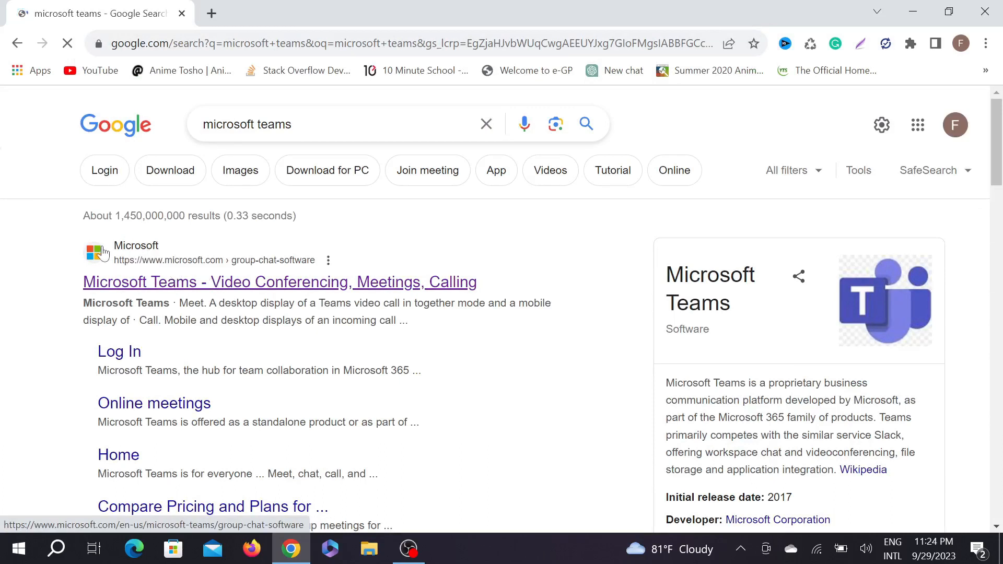
mouse_move(233, 272)
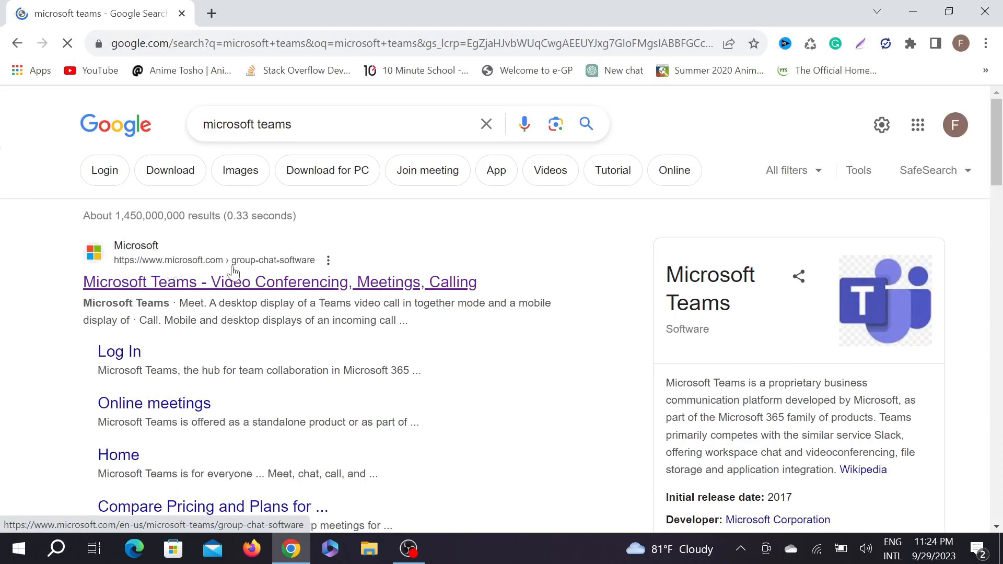
Step: Open the official Microsoft Teams result and go to its Download Teams page
click(279, 282)
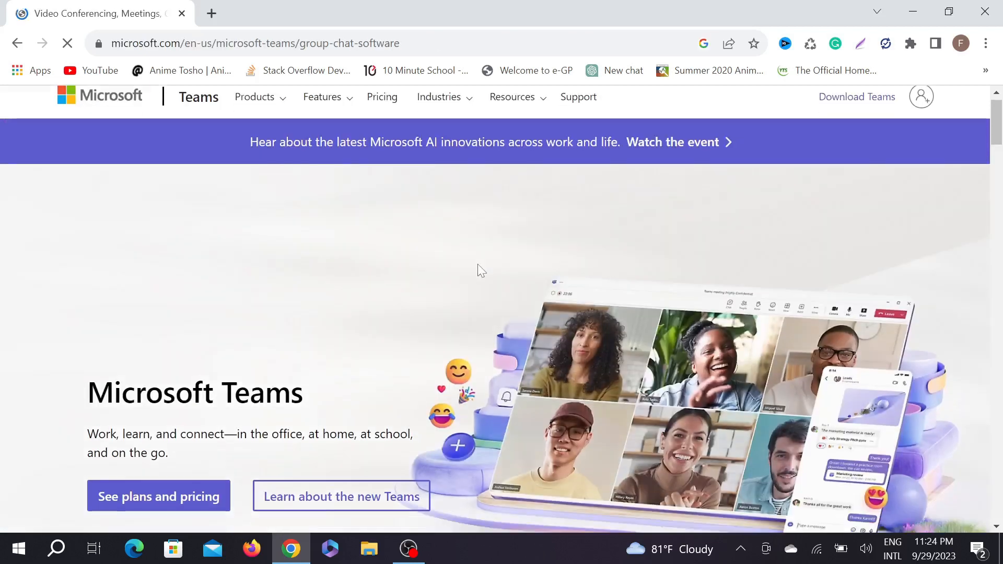
scroll(down, 3)
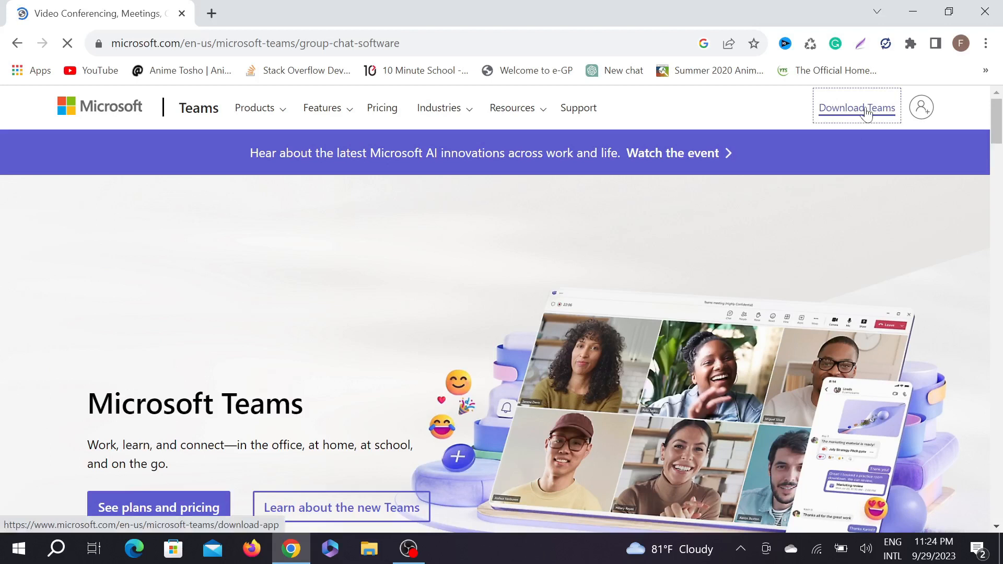
click(855, 108)
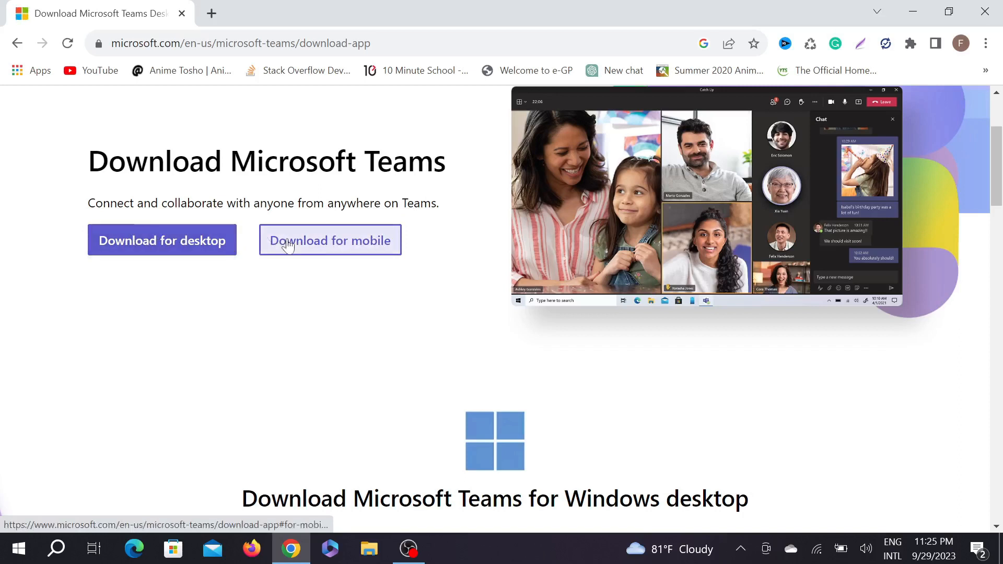
Step: Download the Teams for home installer from the Windows desktop section
click(161, 240)
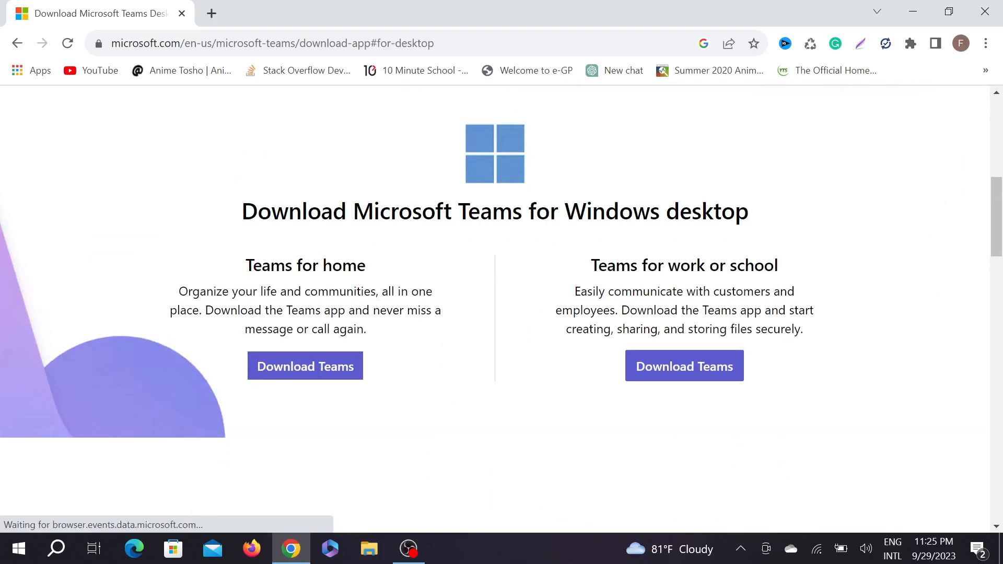
mouse_move(858, 299)
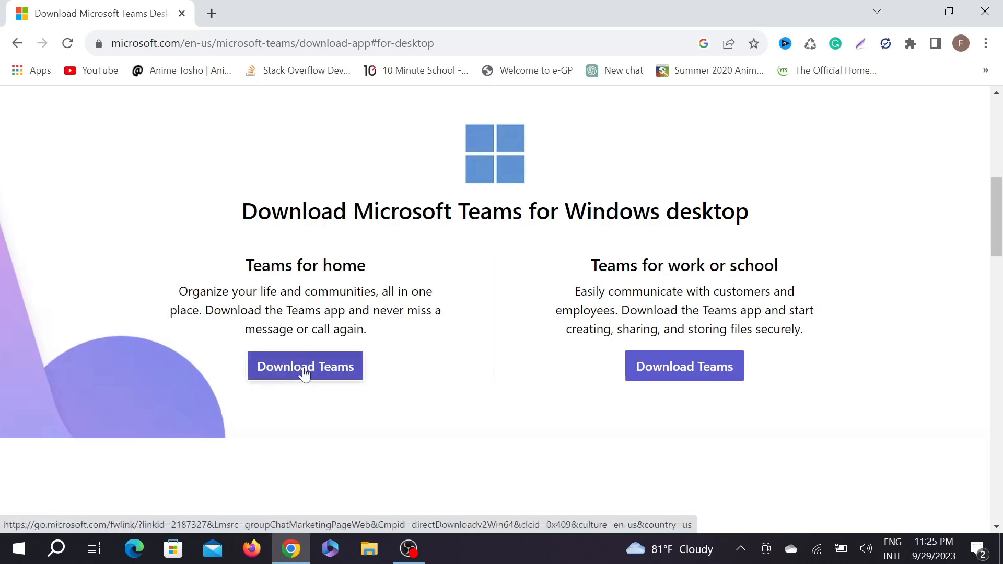
click(305, 365)
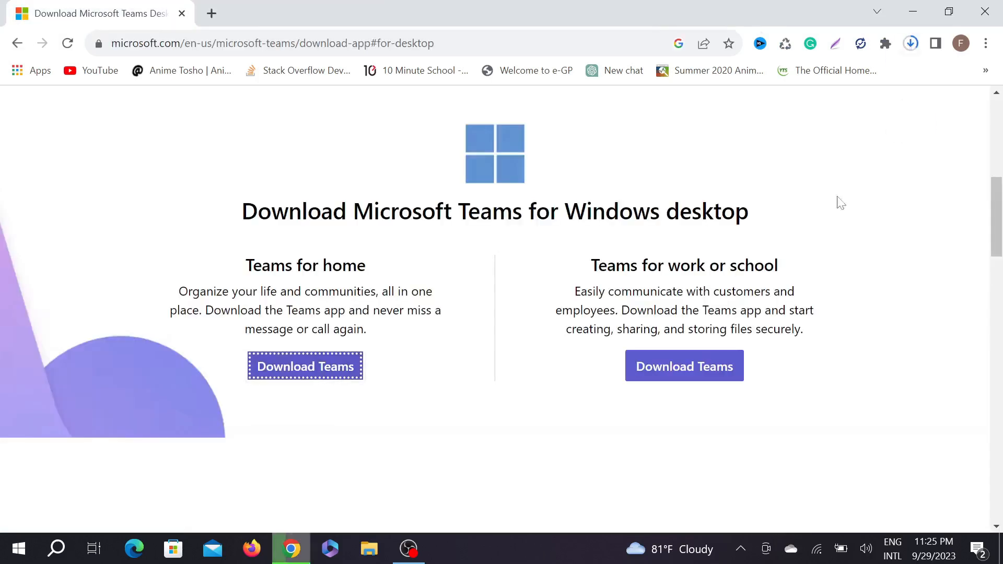
Step: Show the downloaded TeamsSetup file in its Downloads folder from Chrome's downloads list
click(909, 43)
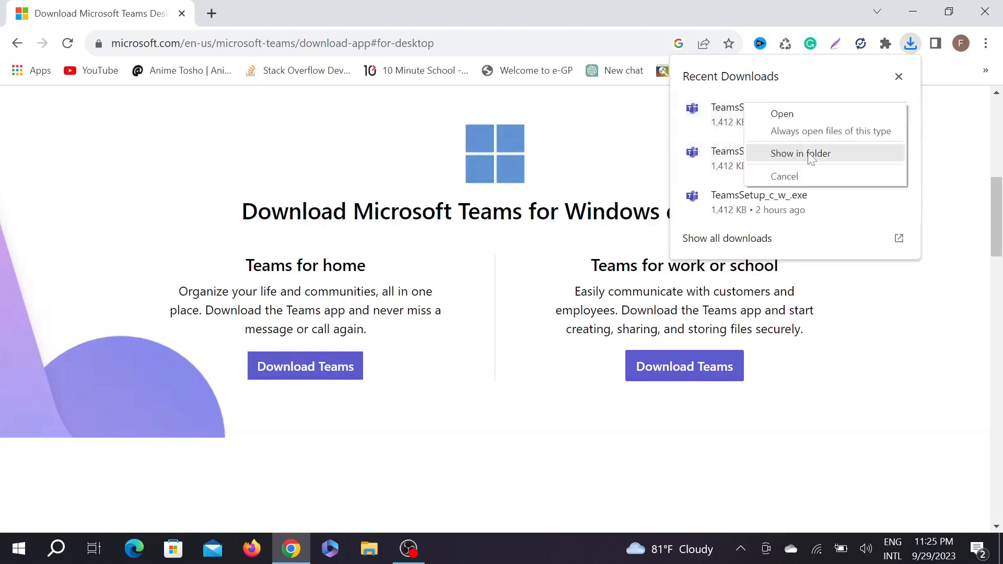
click(800, 153)
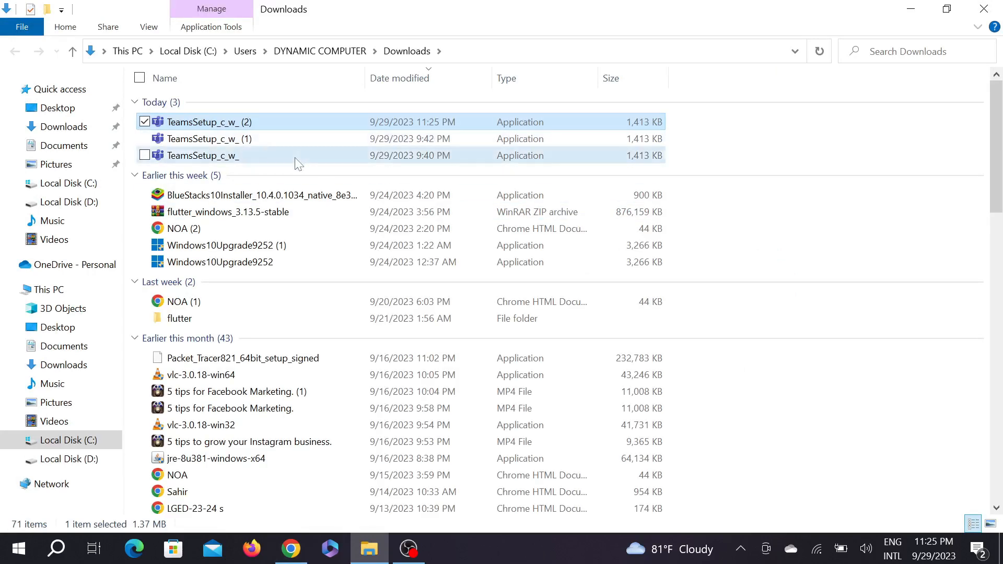
Step: Launch the TeamsSetup_c_w_ (2) installer from the Downloads folder
double_click(202, 155)
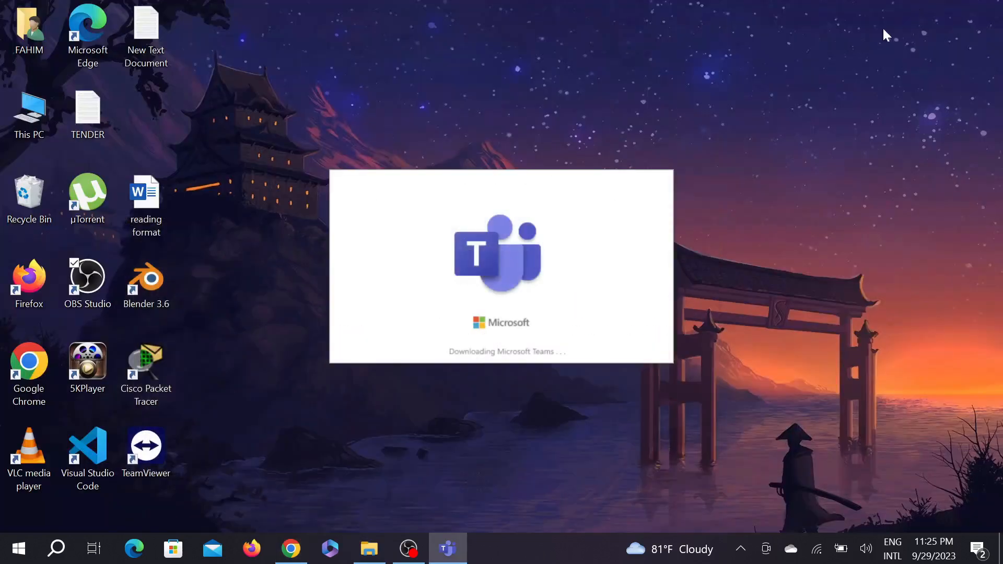
mouse_move(565, 150)
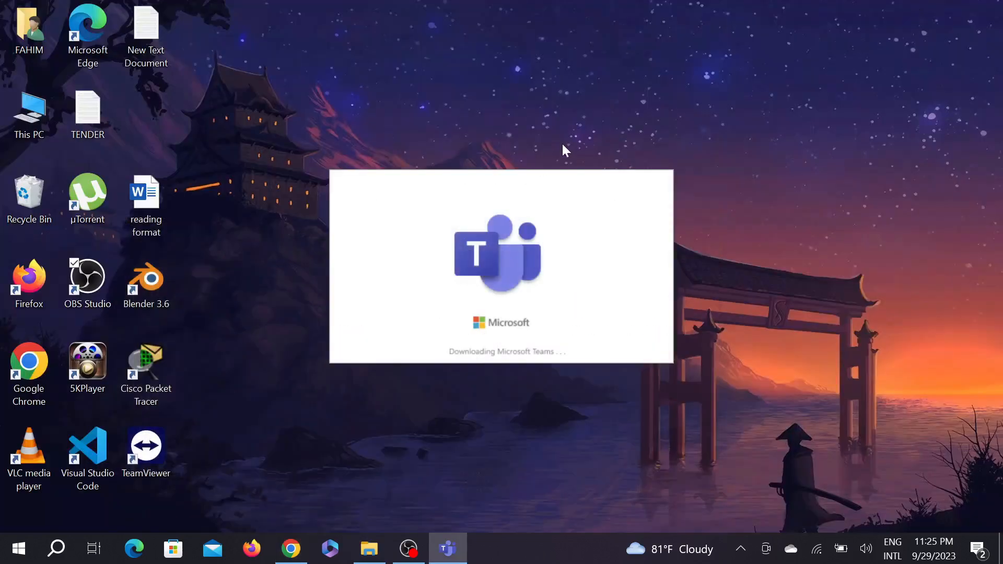
mouse_move(530, 265)
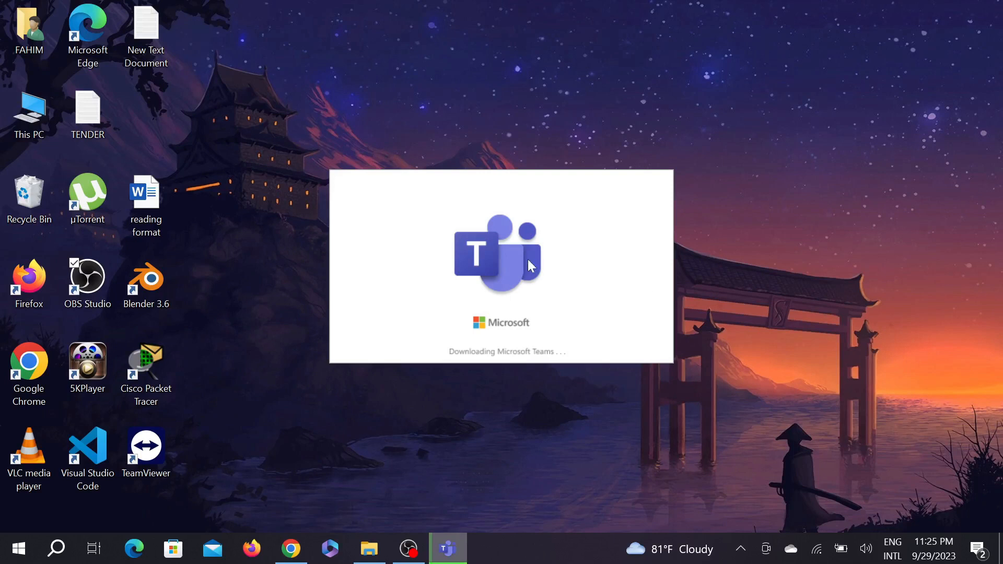
mouse_move(564, 328)
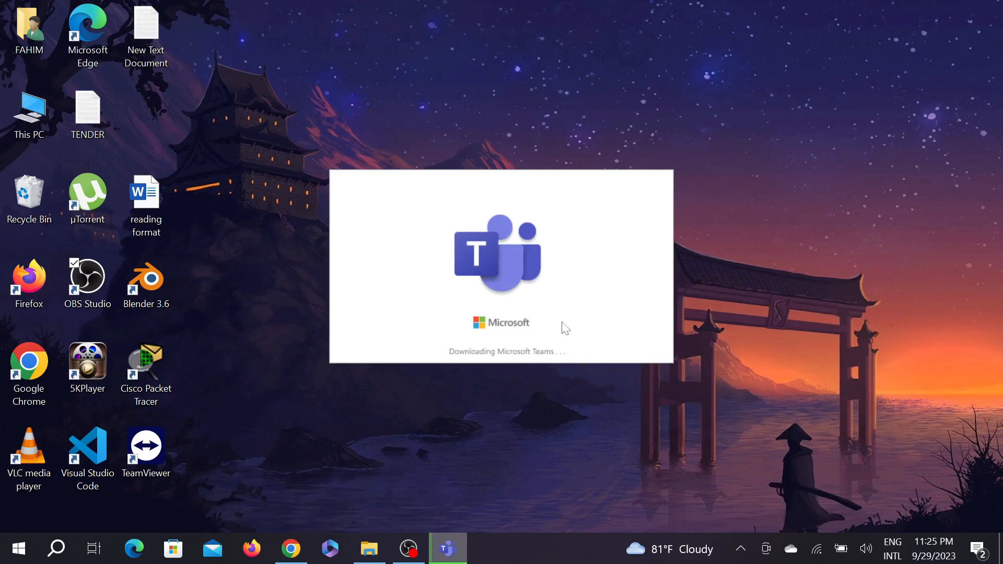
mouse_move(638, 291)
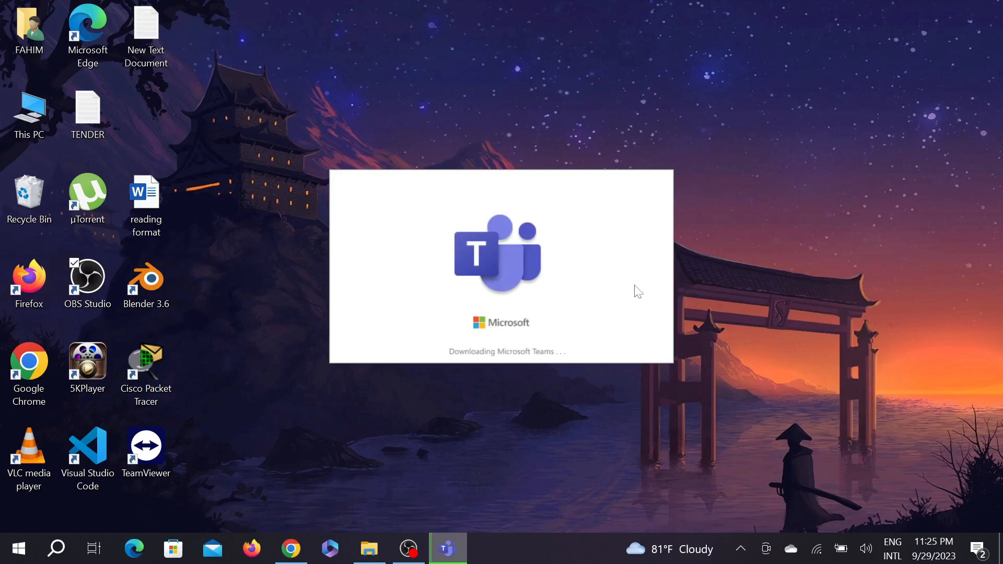
mouse_move(640, 256)
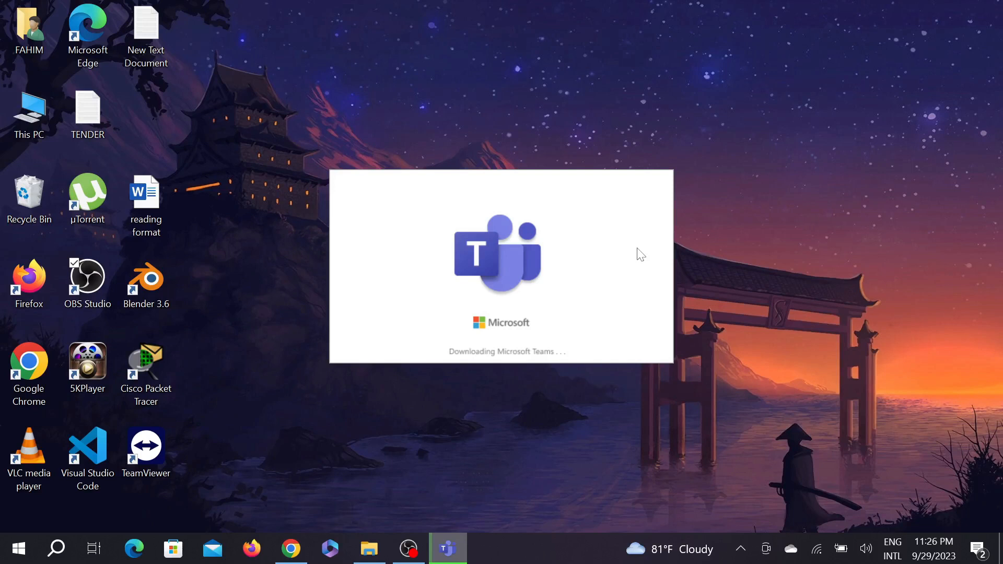
mouse_move(496, 447)
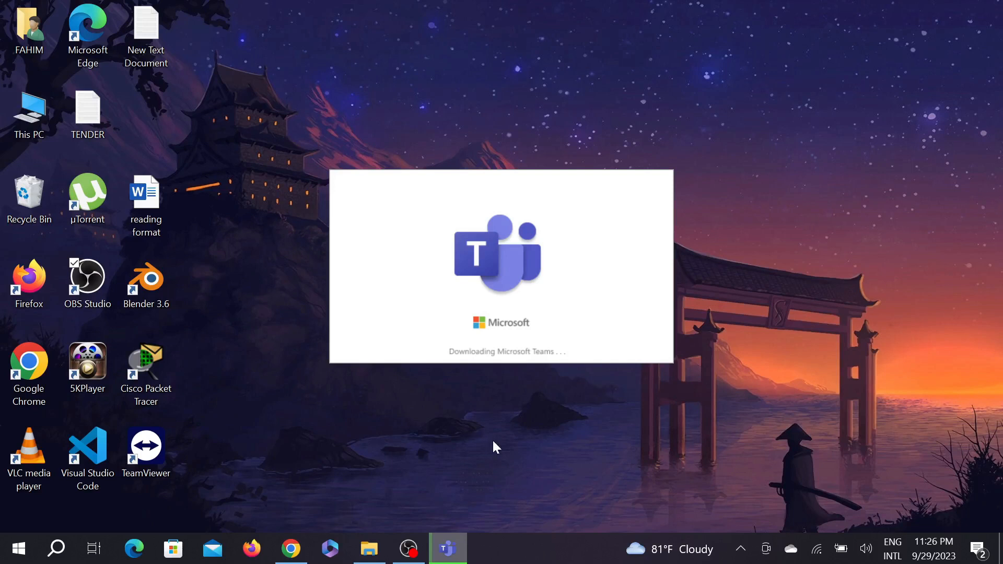
mouse_move(374, 484)
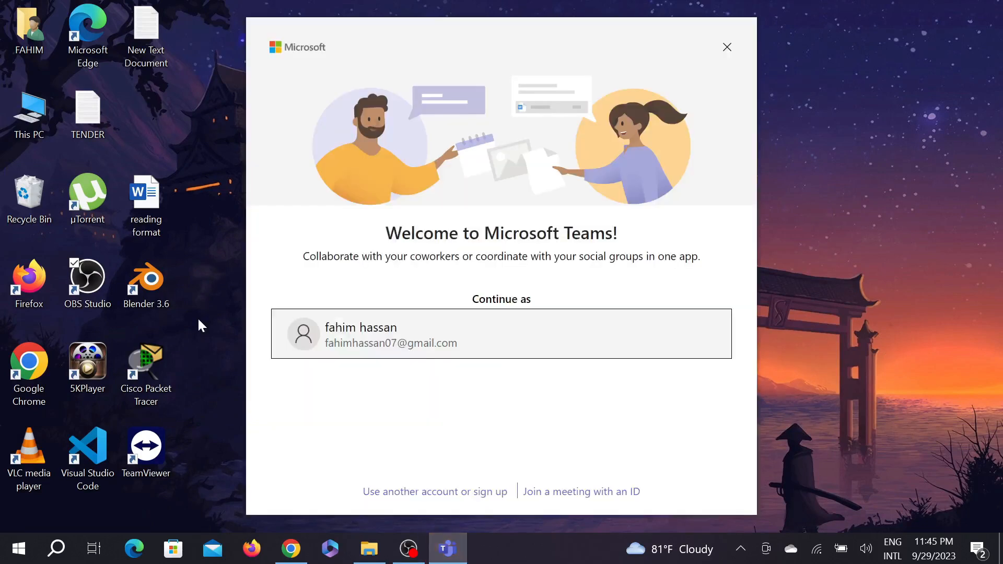
mouse_move(541, 331)
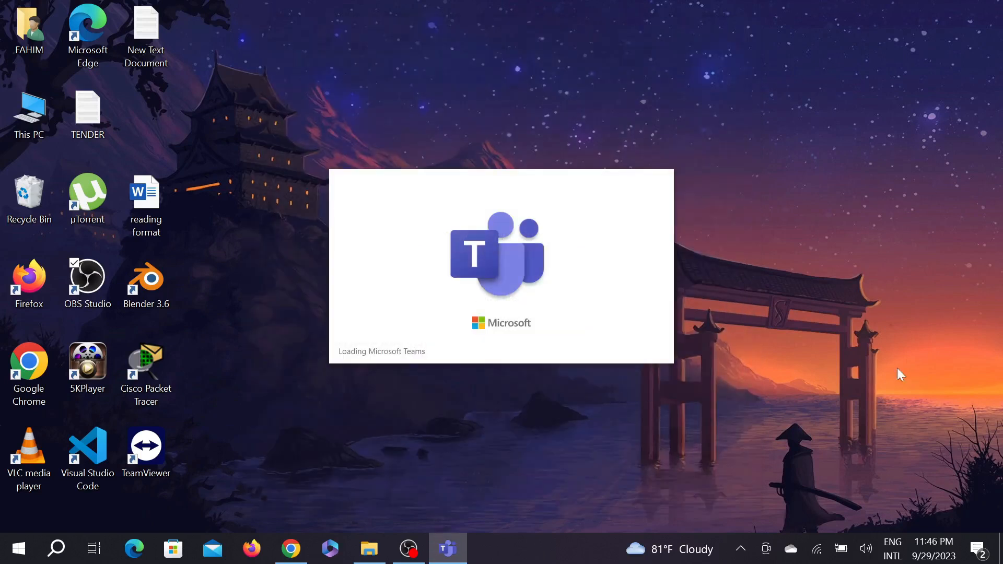
mouse_move(780, 366)
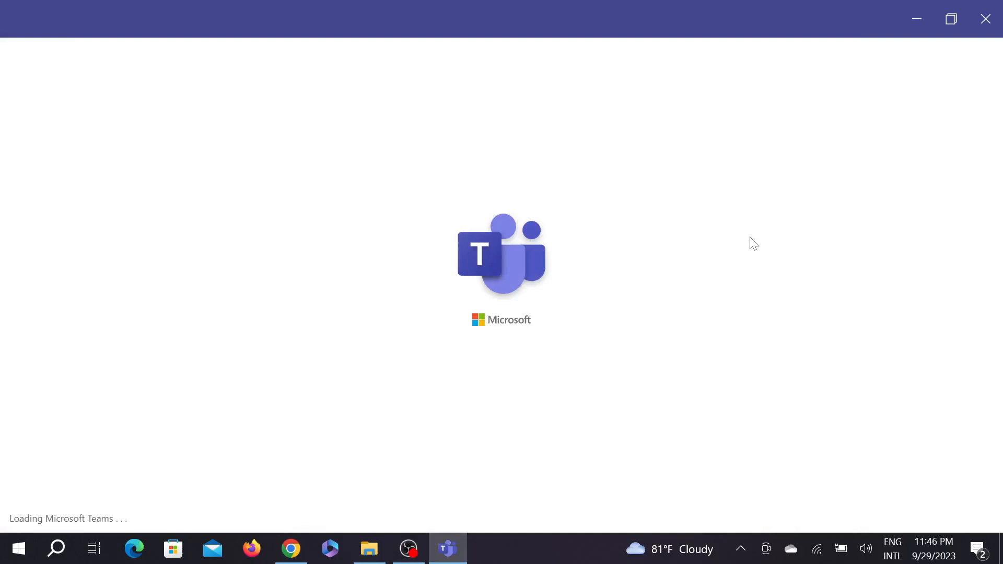
mouse_move(928, 305)
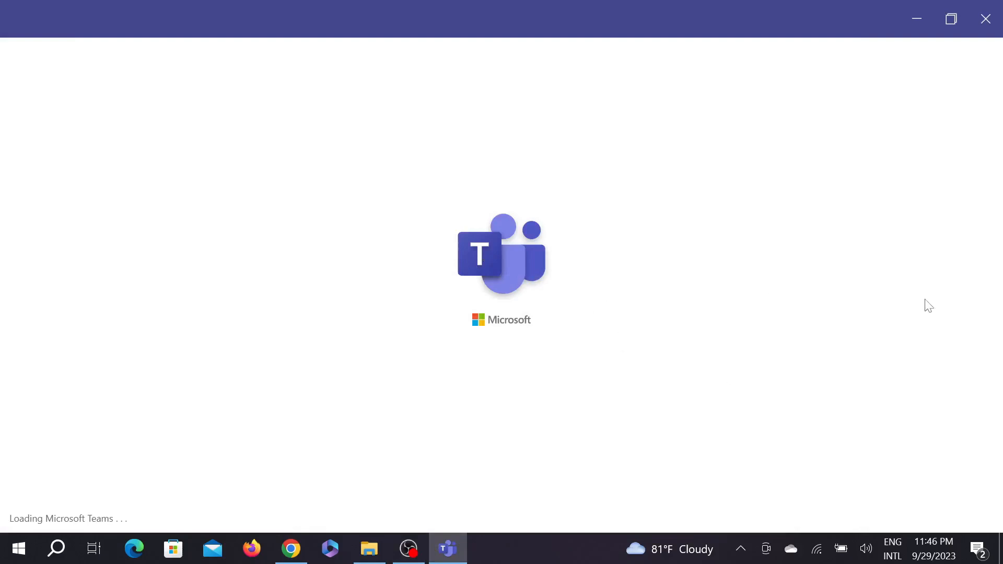